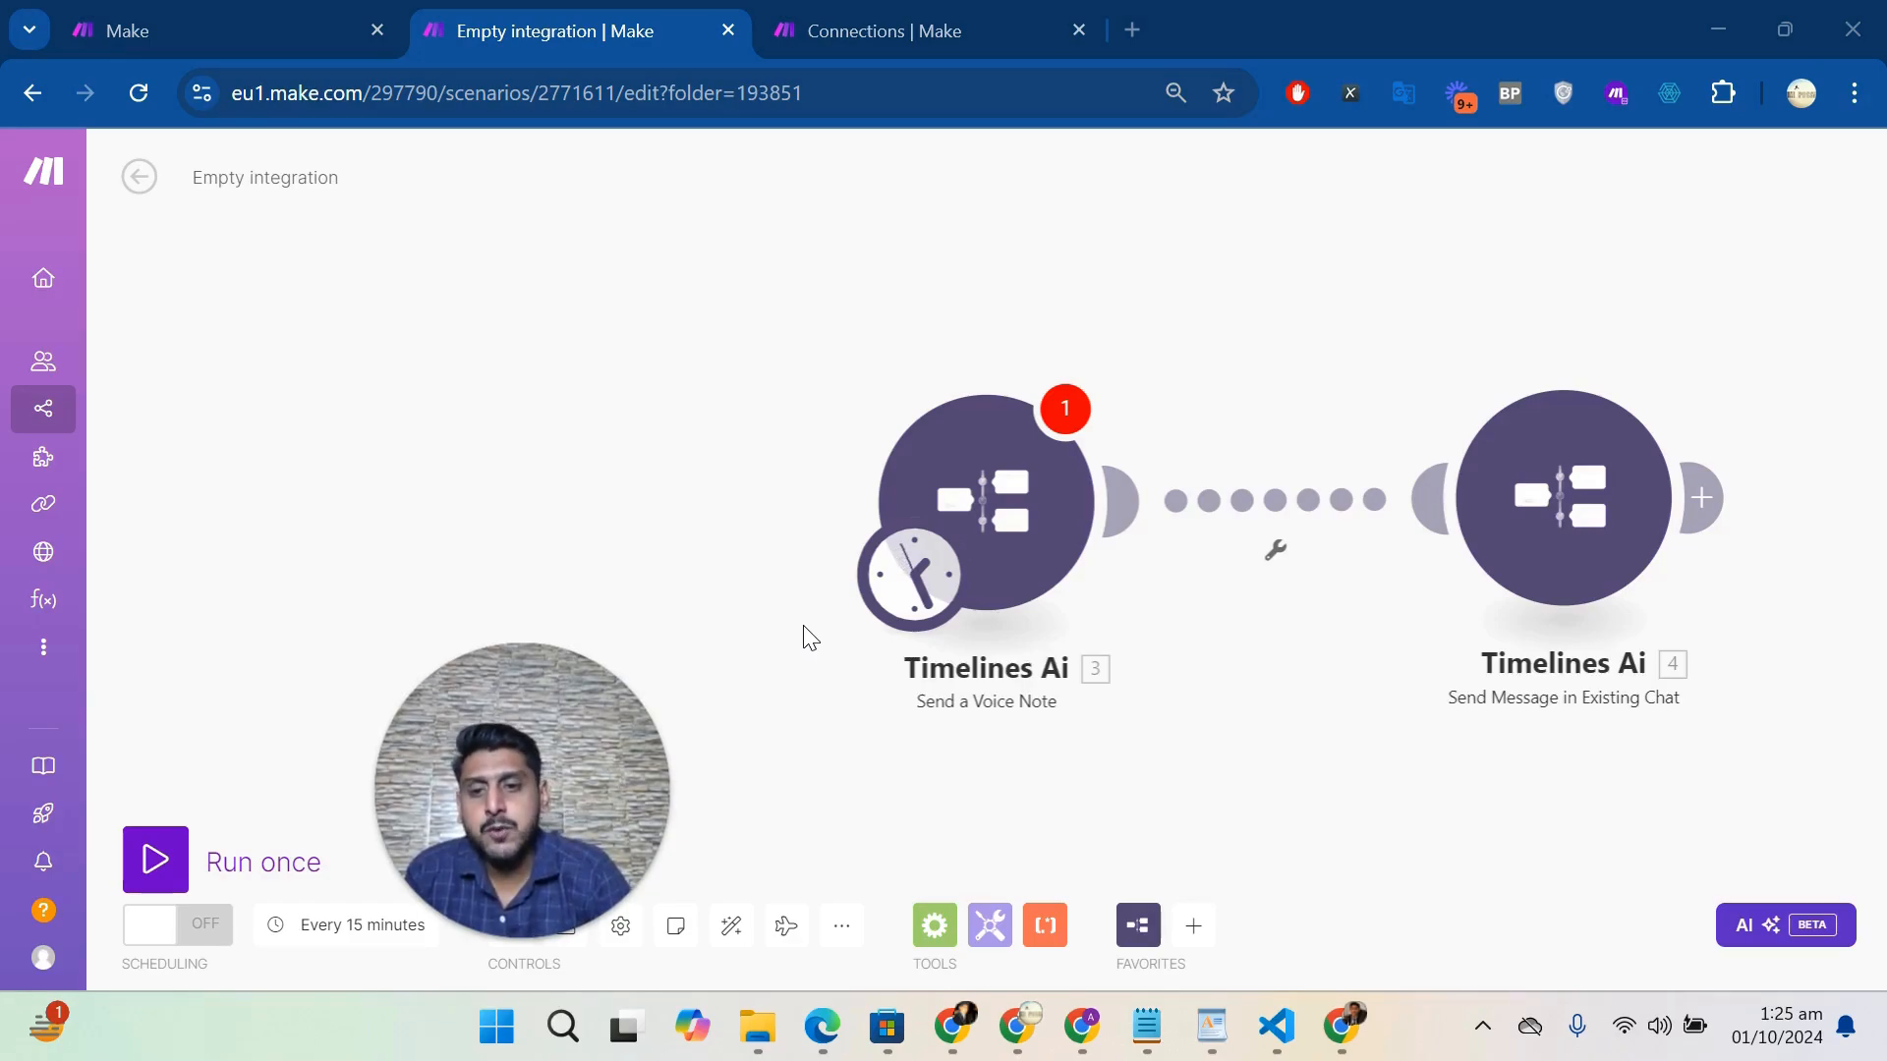
mouse_move(1191, 904)
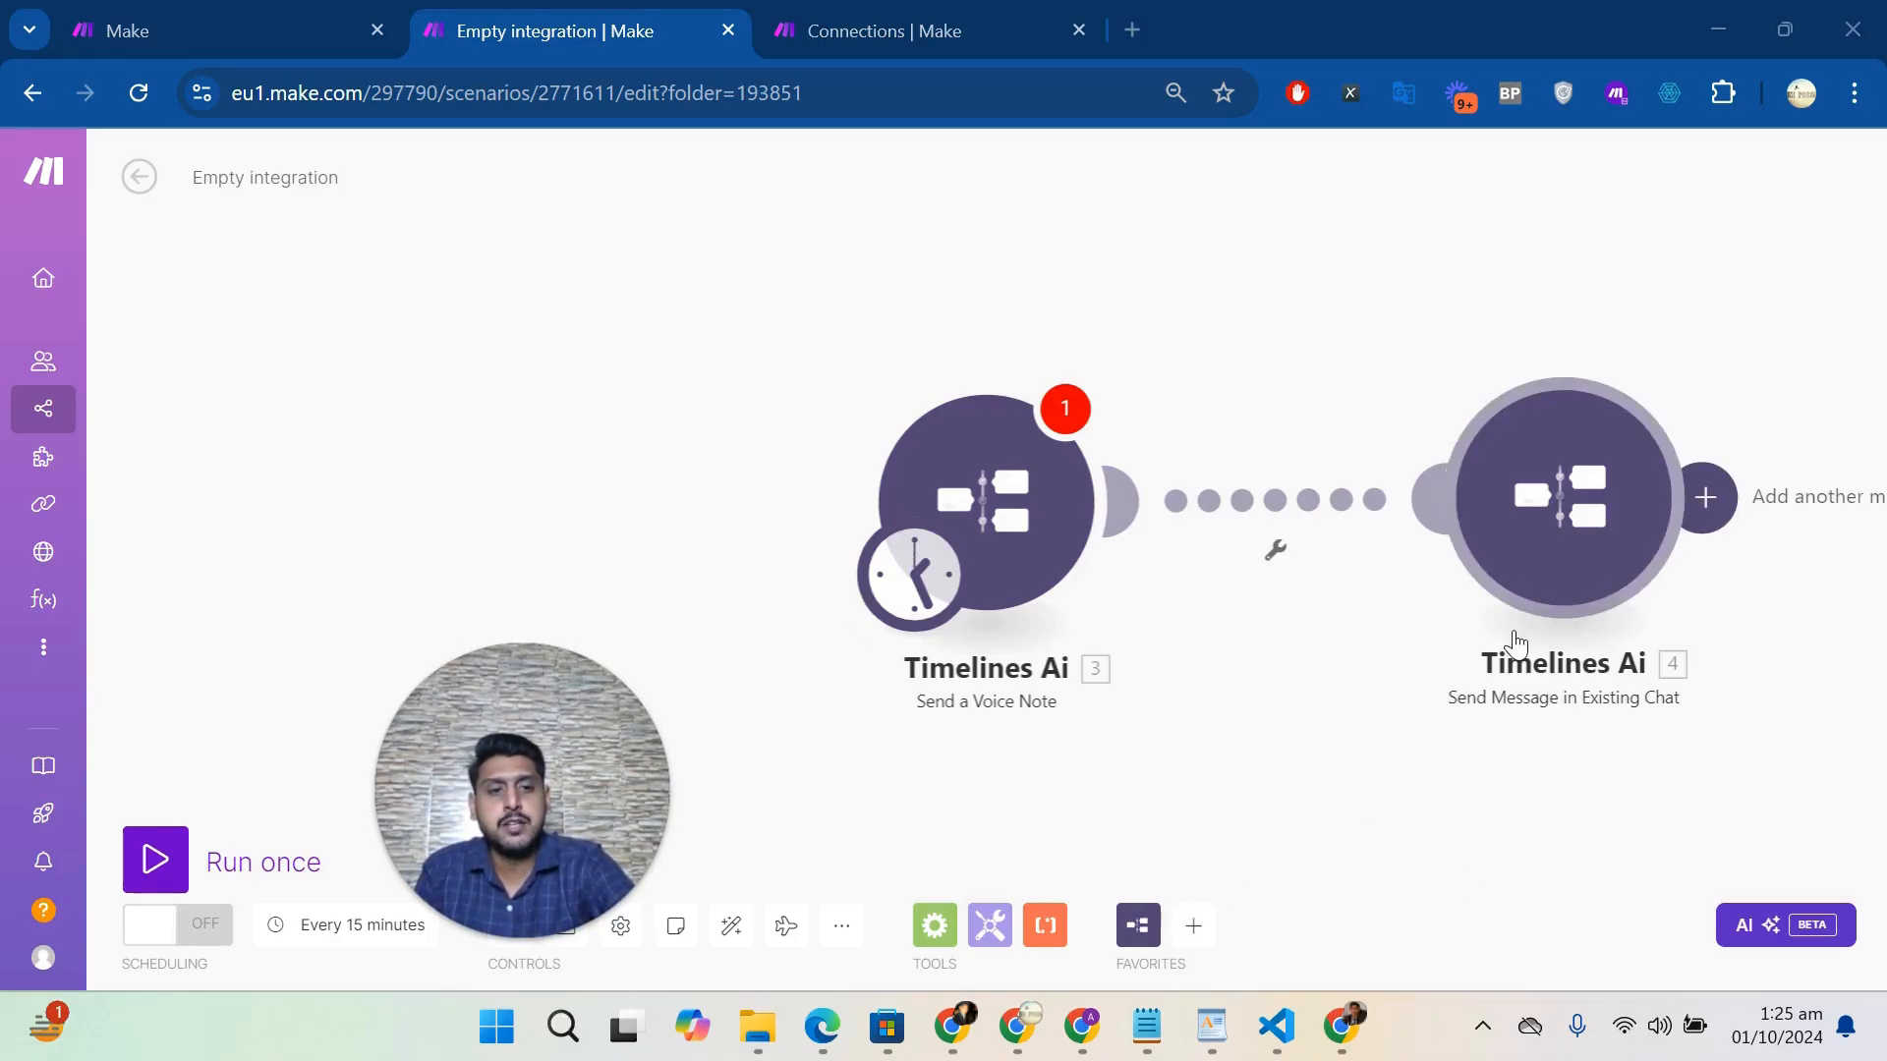
Start a new Timelines AI connection from the Send a Voice Note module's settings
click(1704, 496)
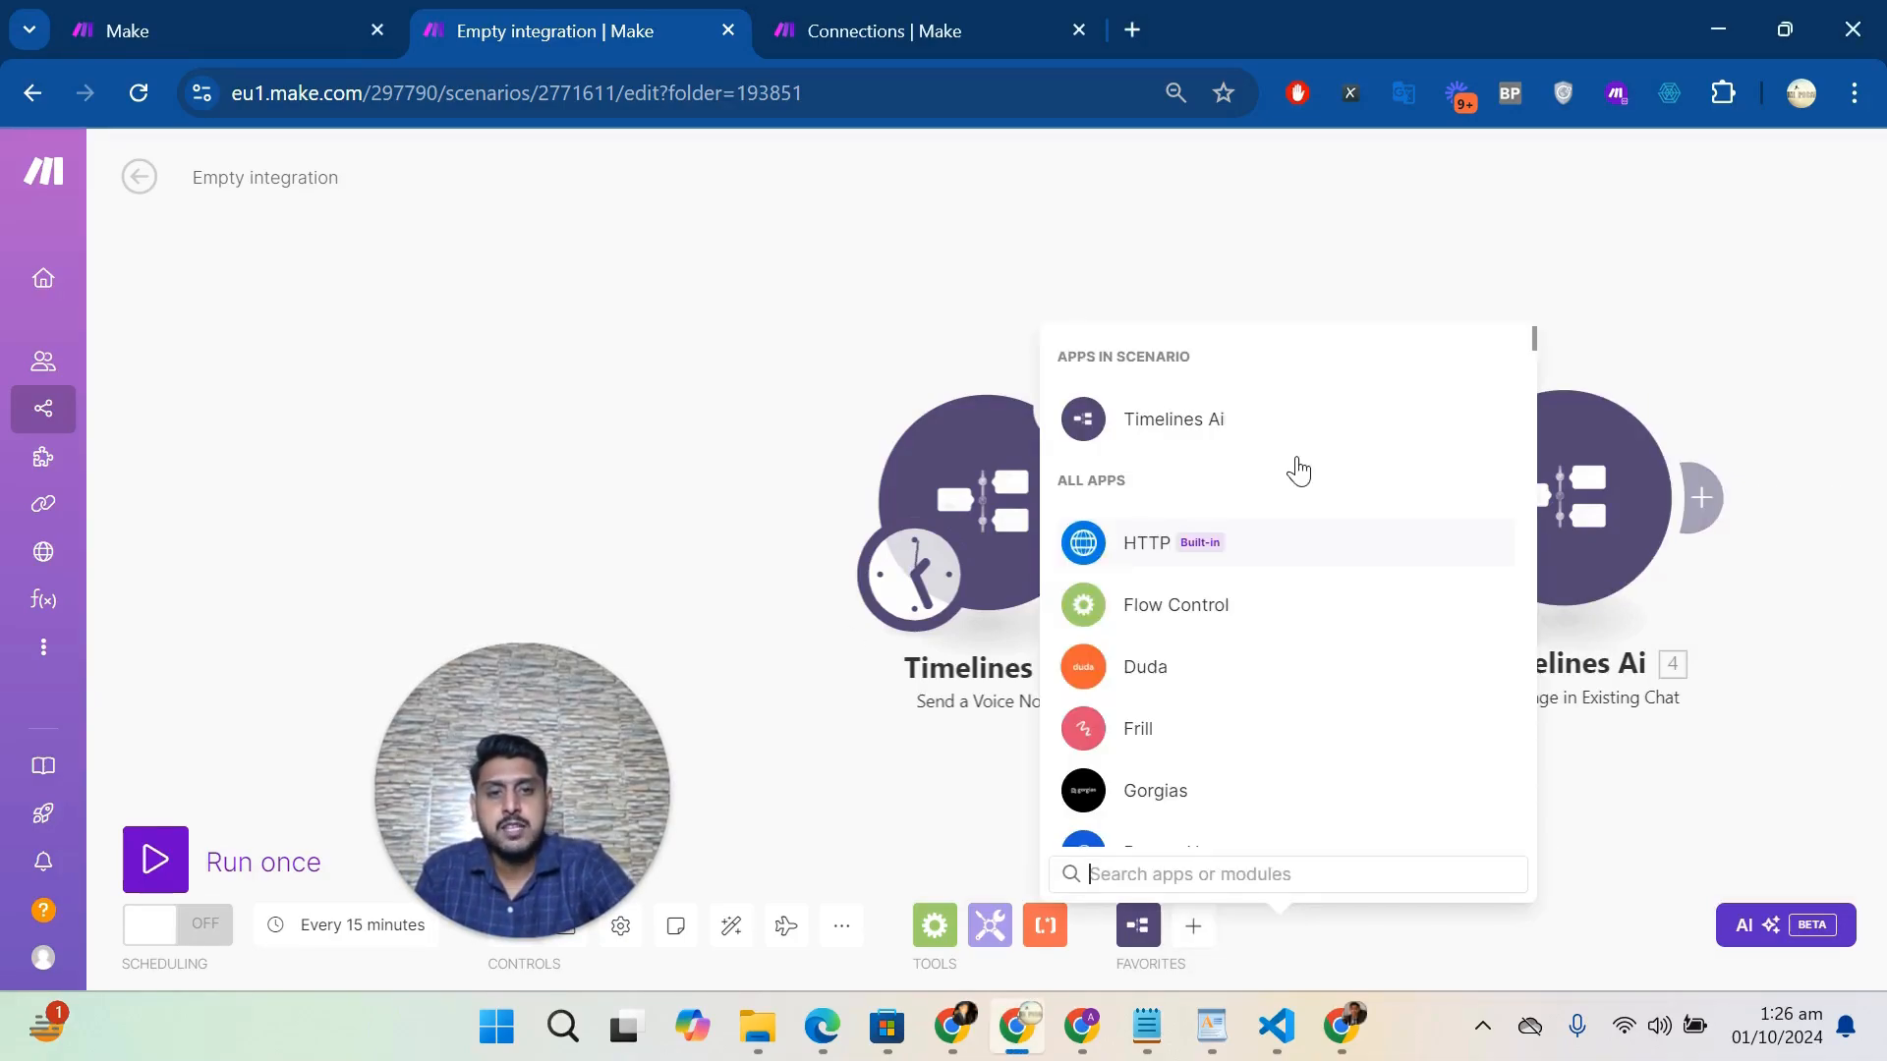
click(1174, 419)
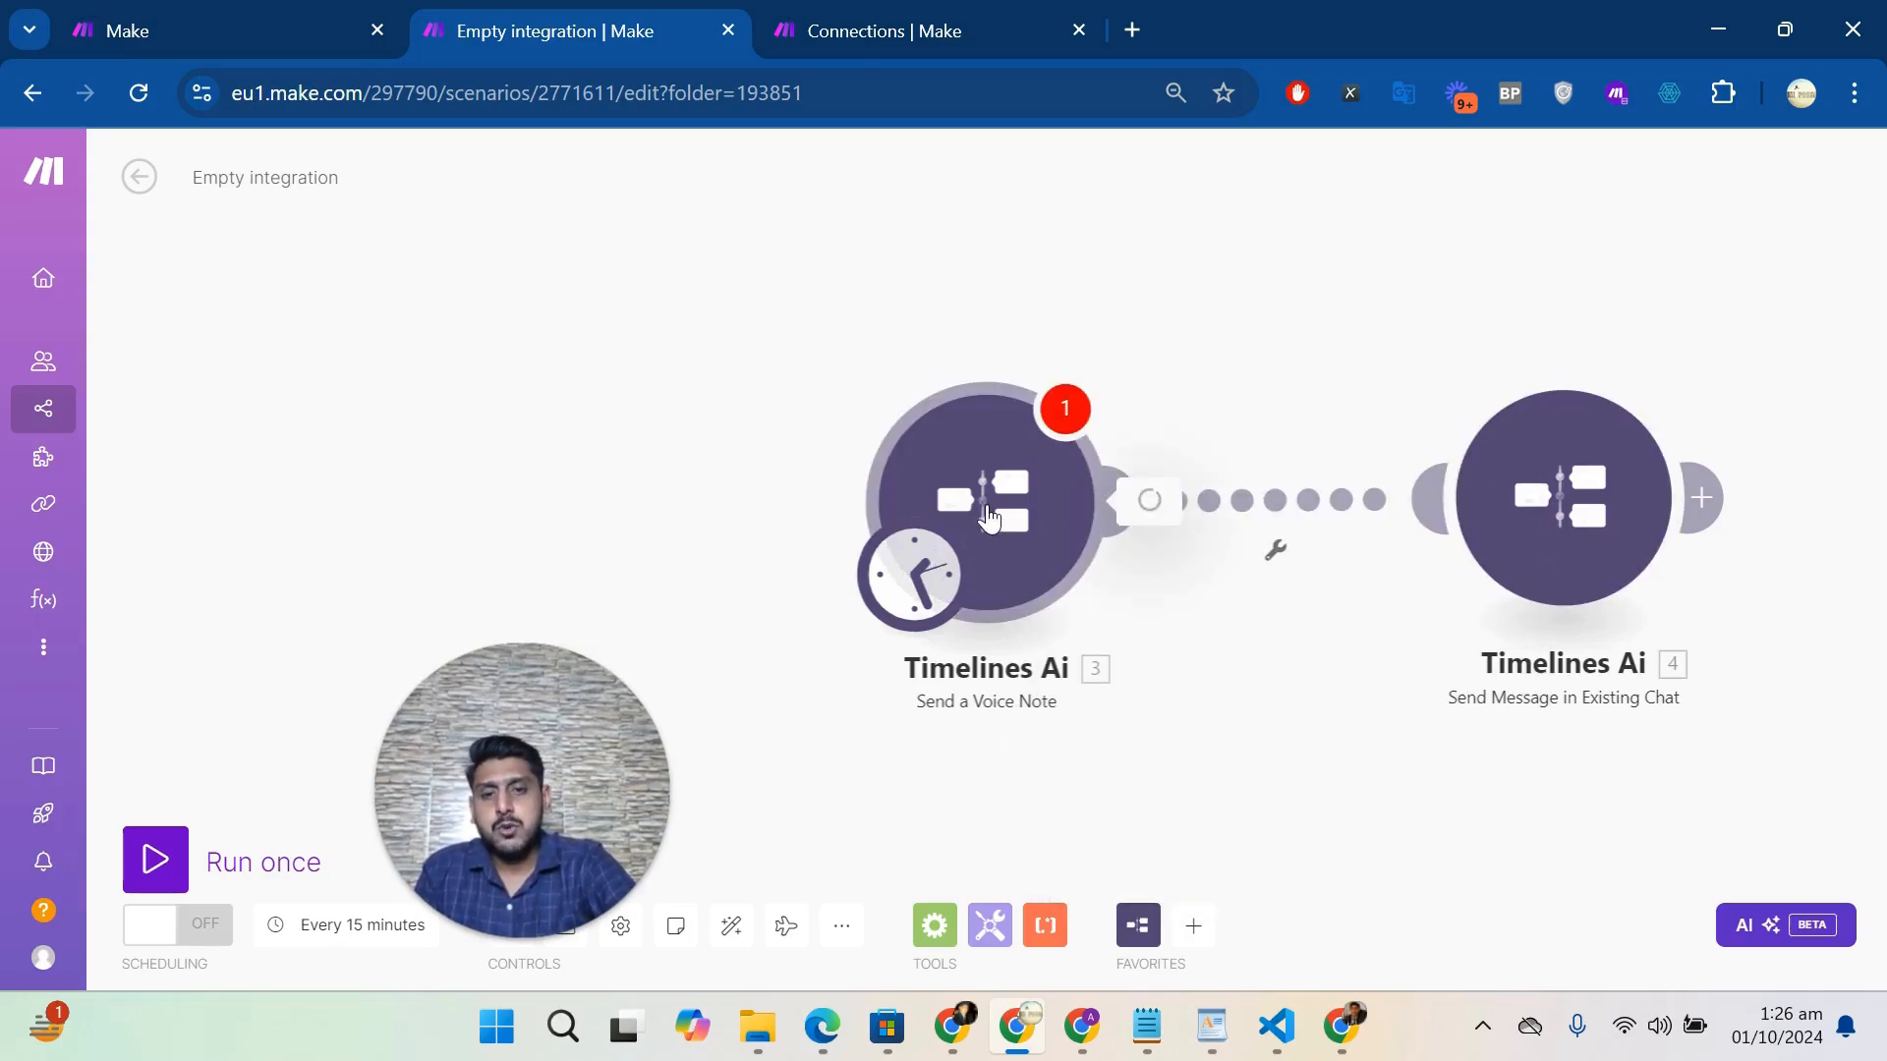
click(984, 500)
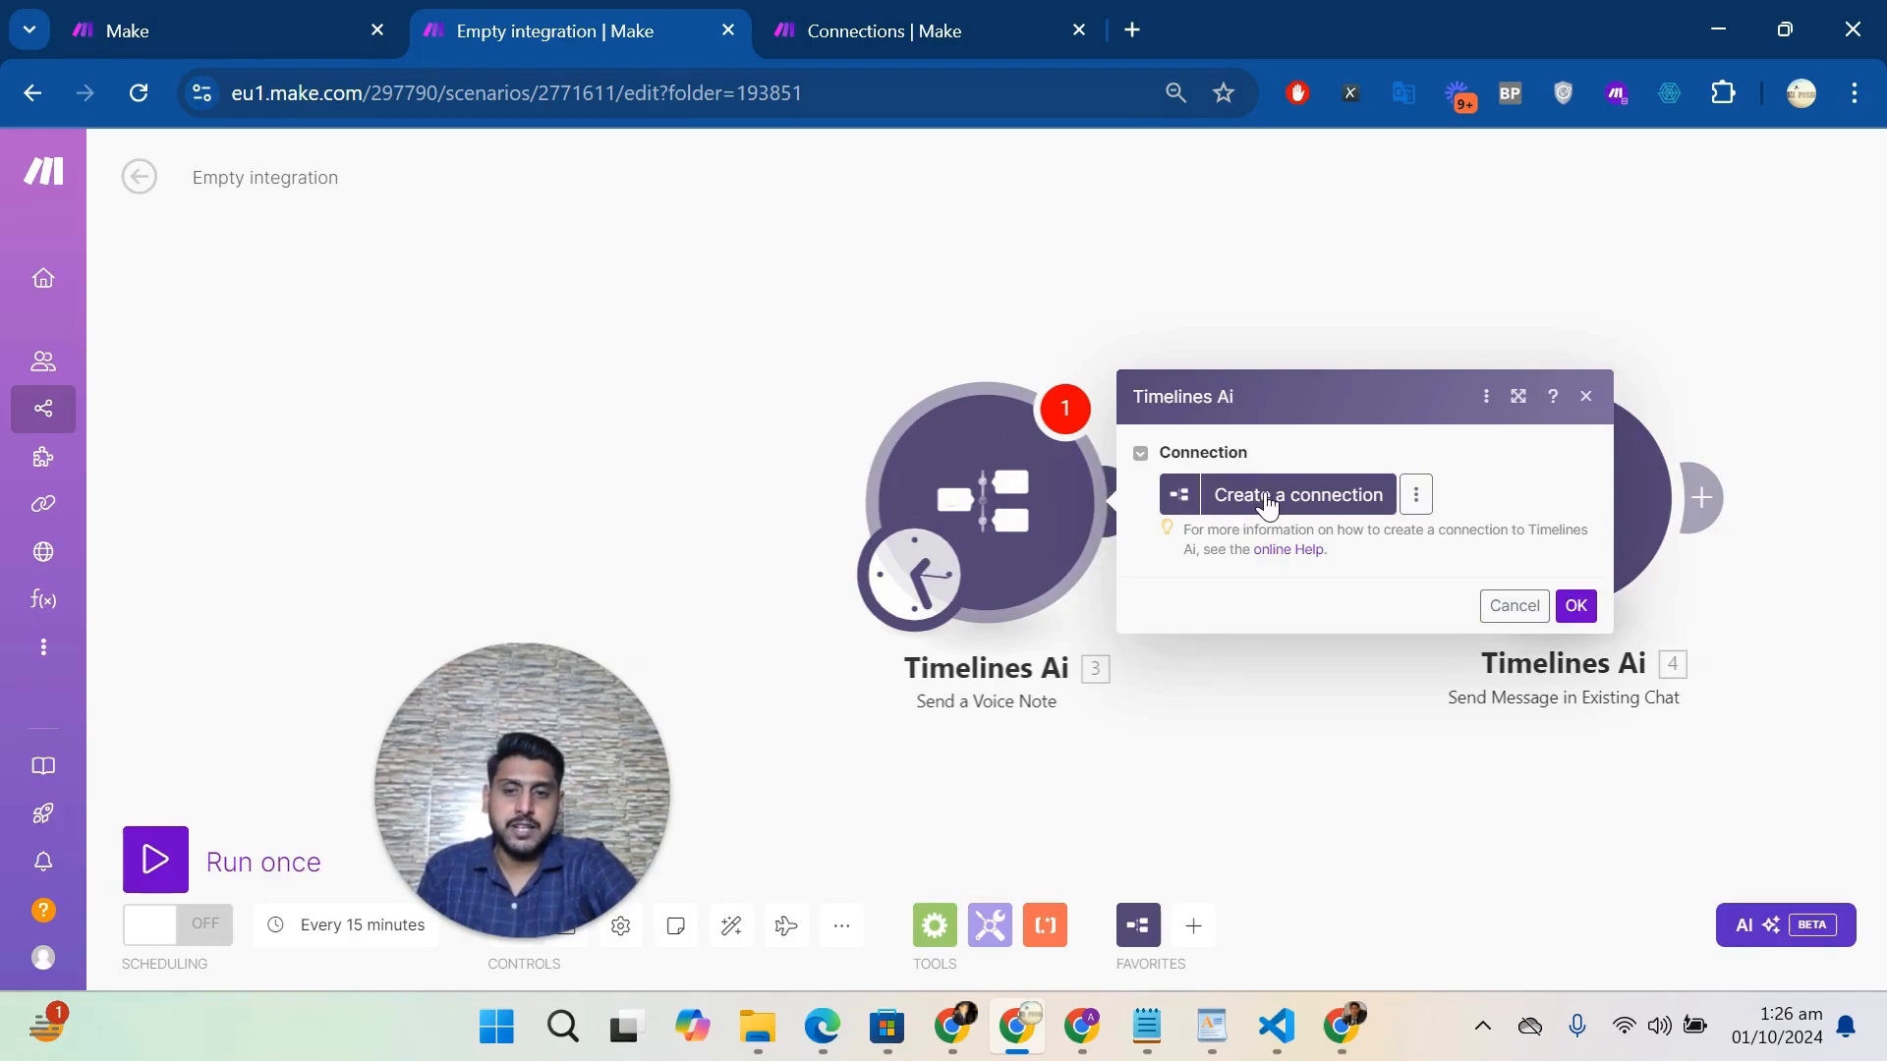
click(1299, 496)
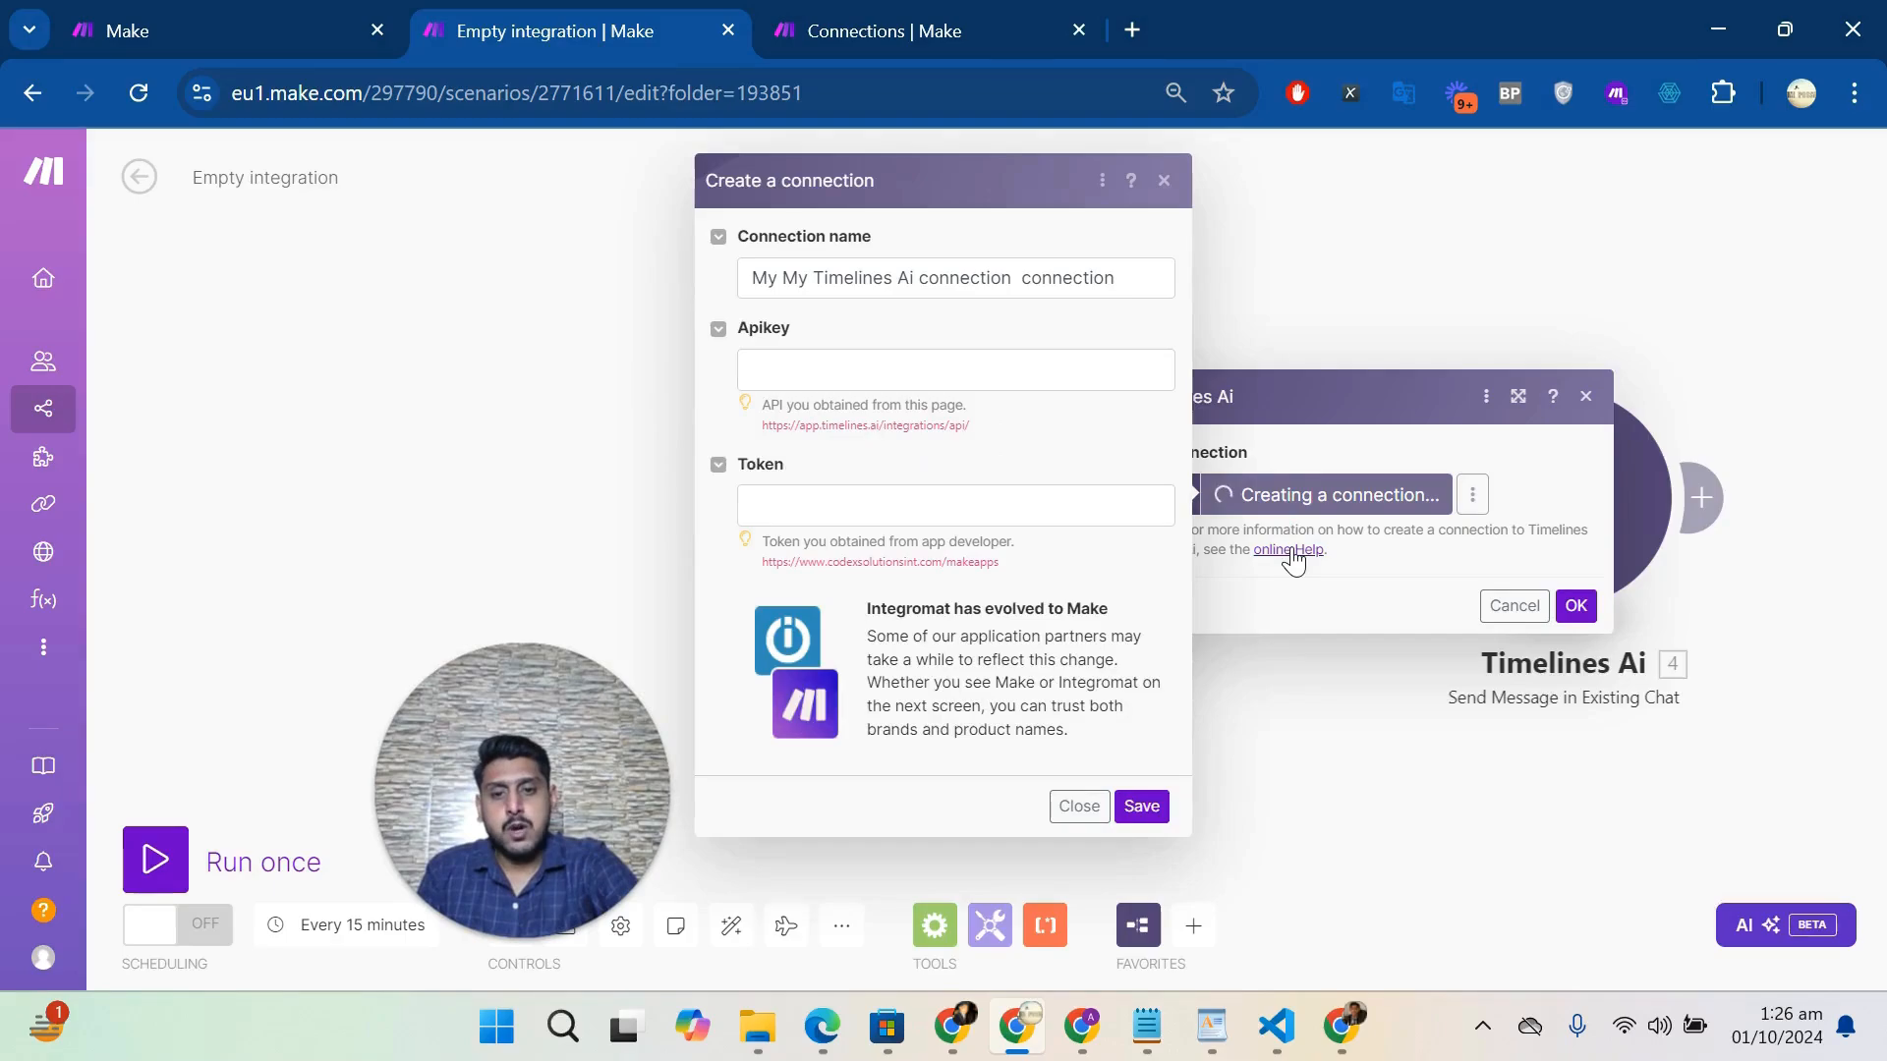
mouse_move(926, 418)
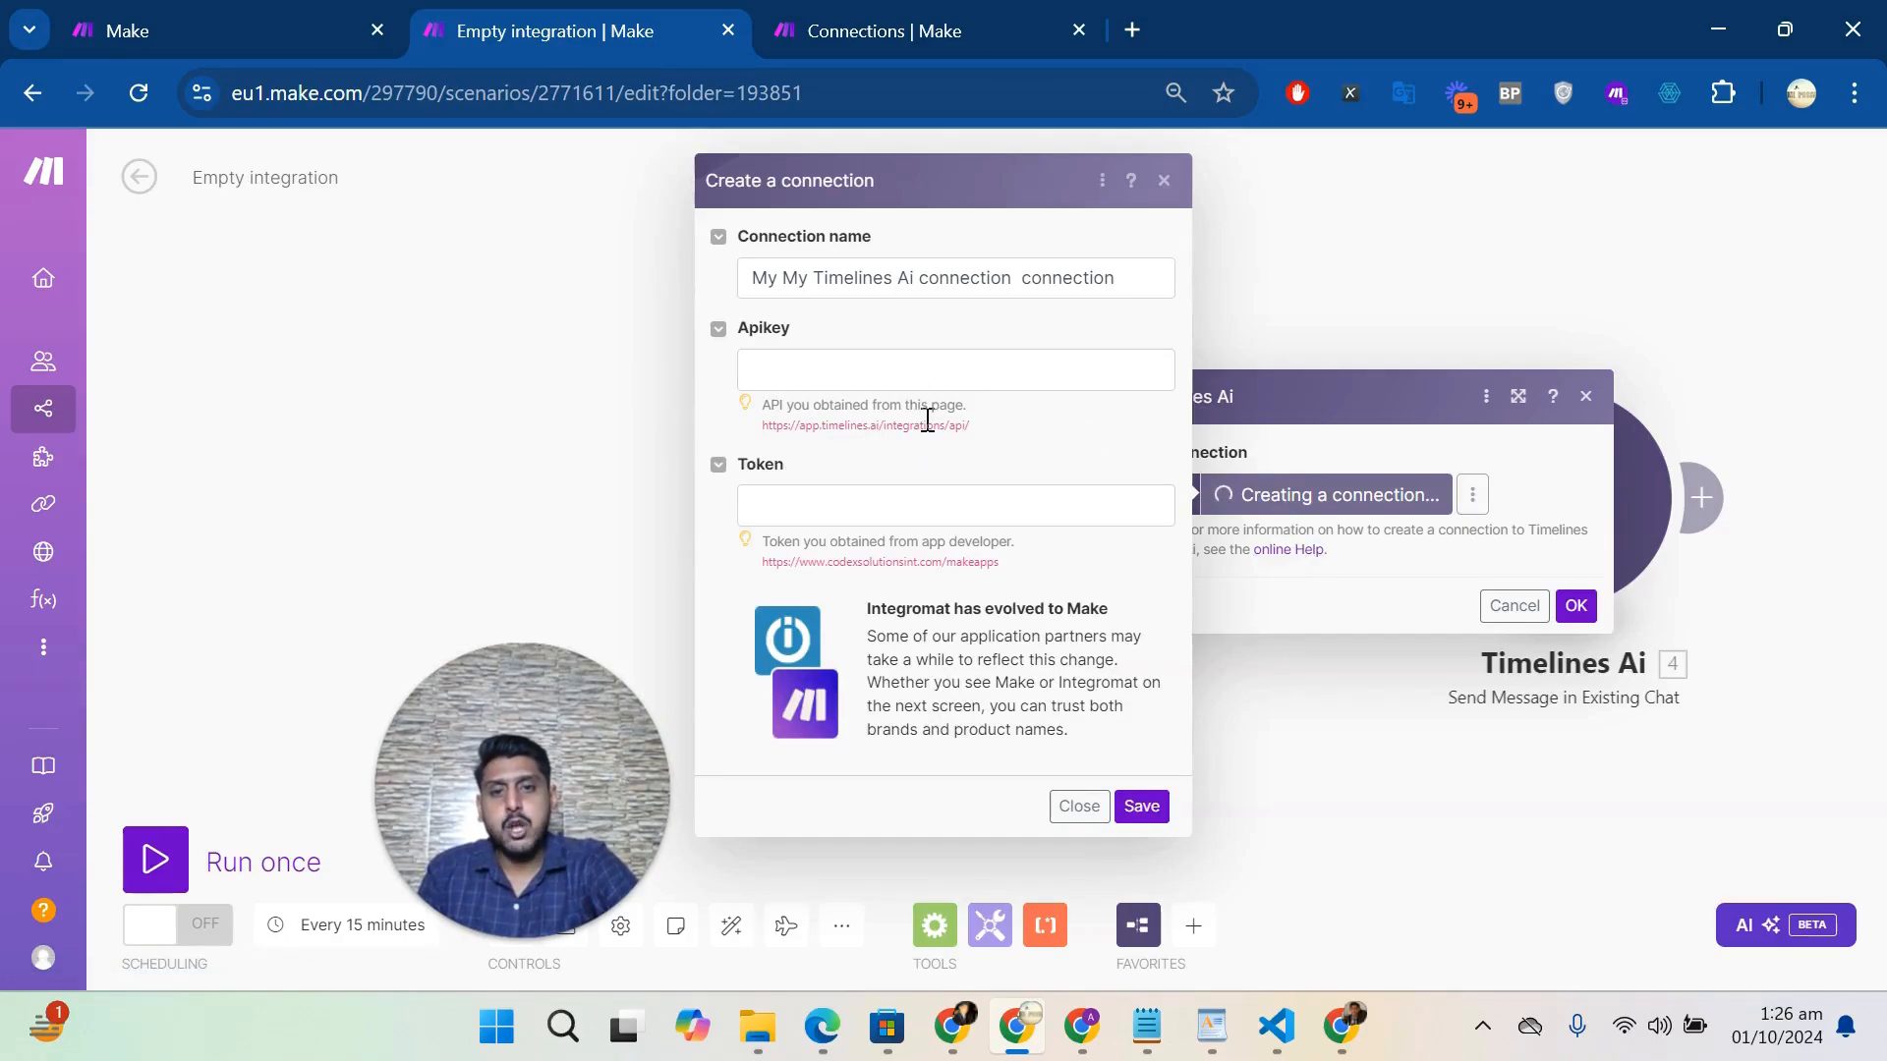
mouse_move(981, 436)
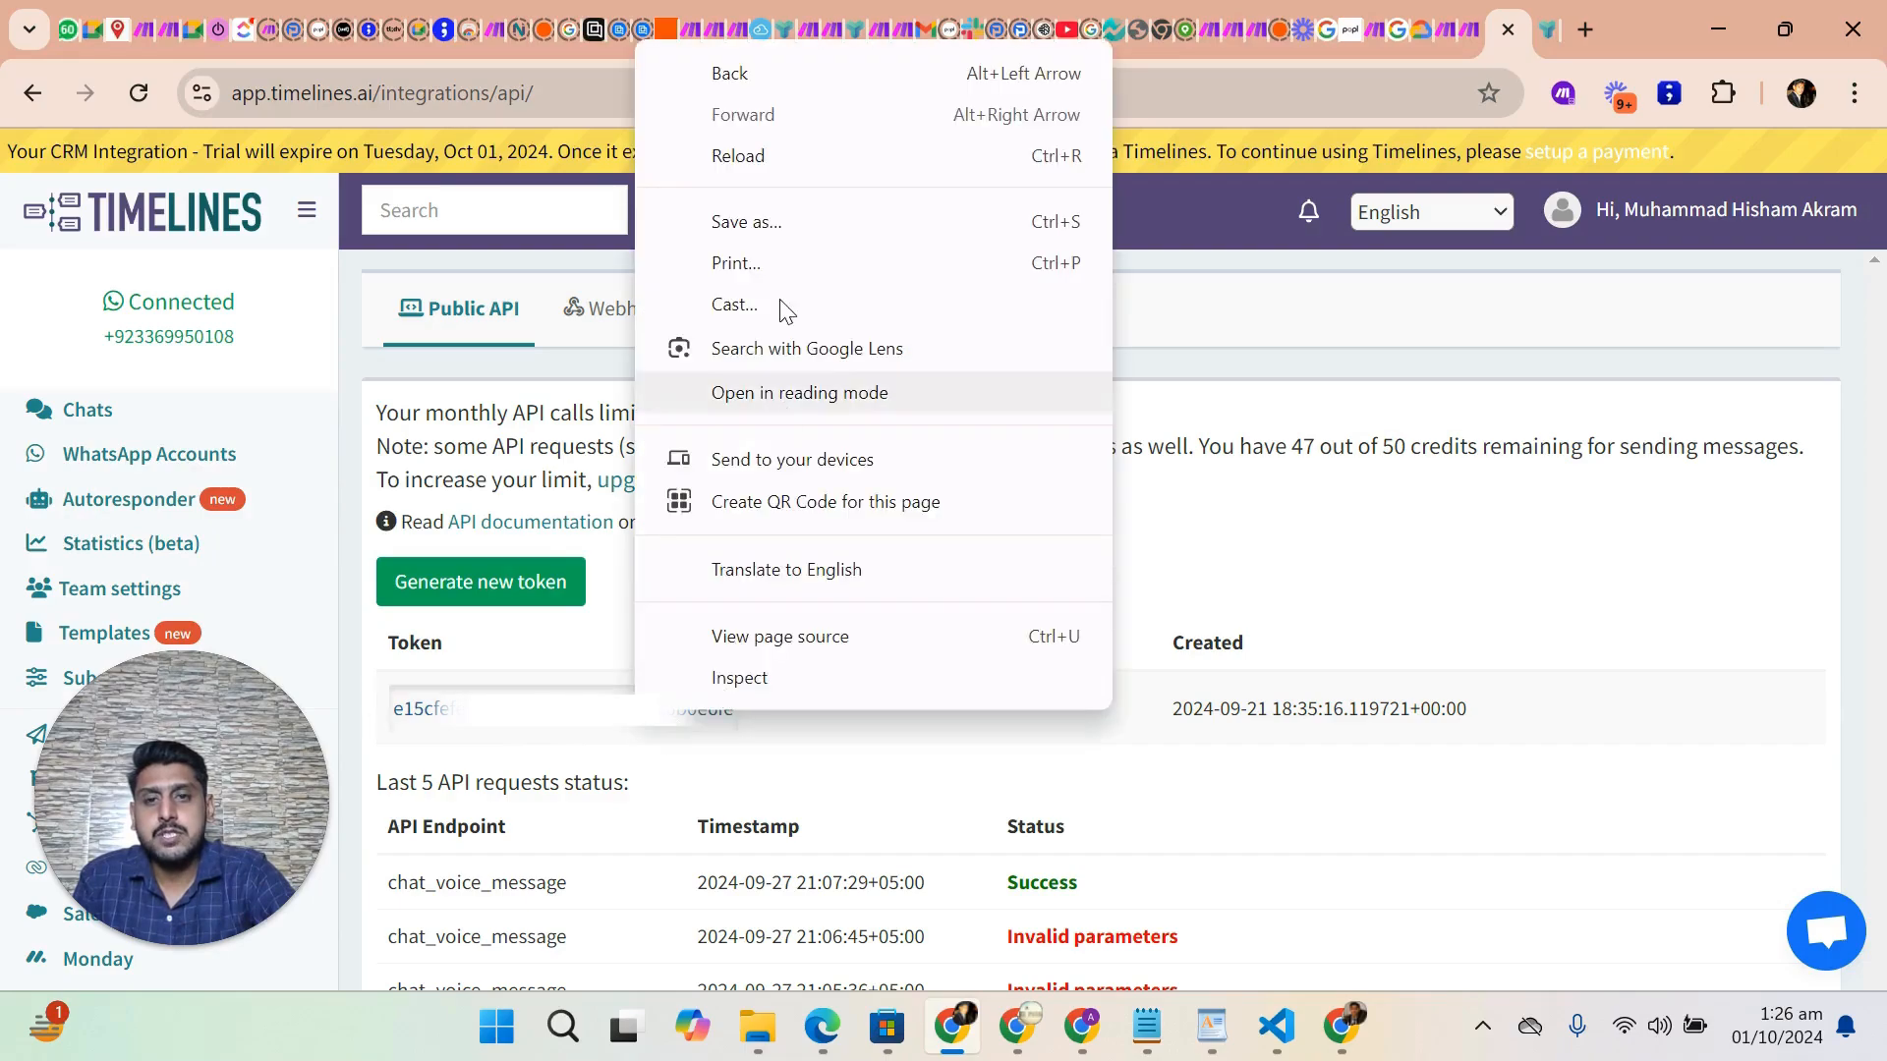
Copy the account's public API token from the Timelines AI Integrations page
click(746, 727)
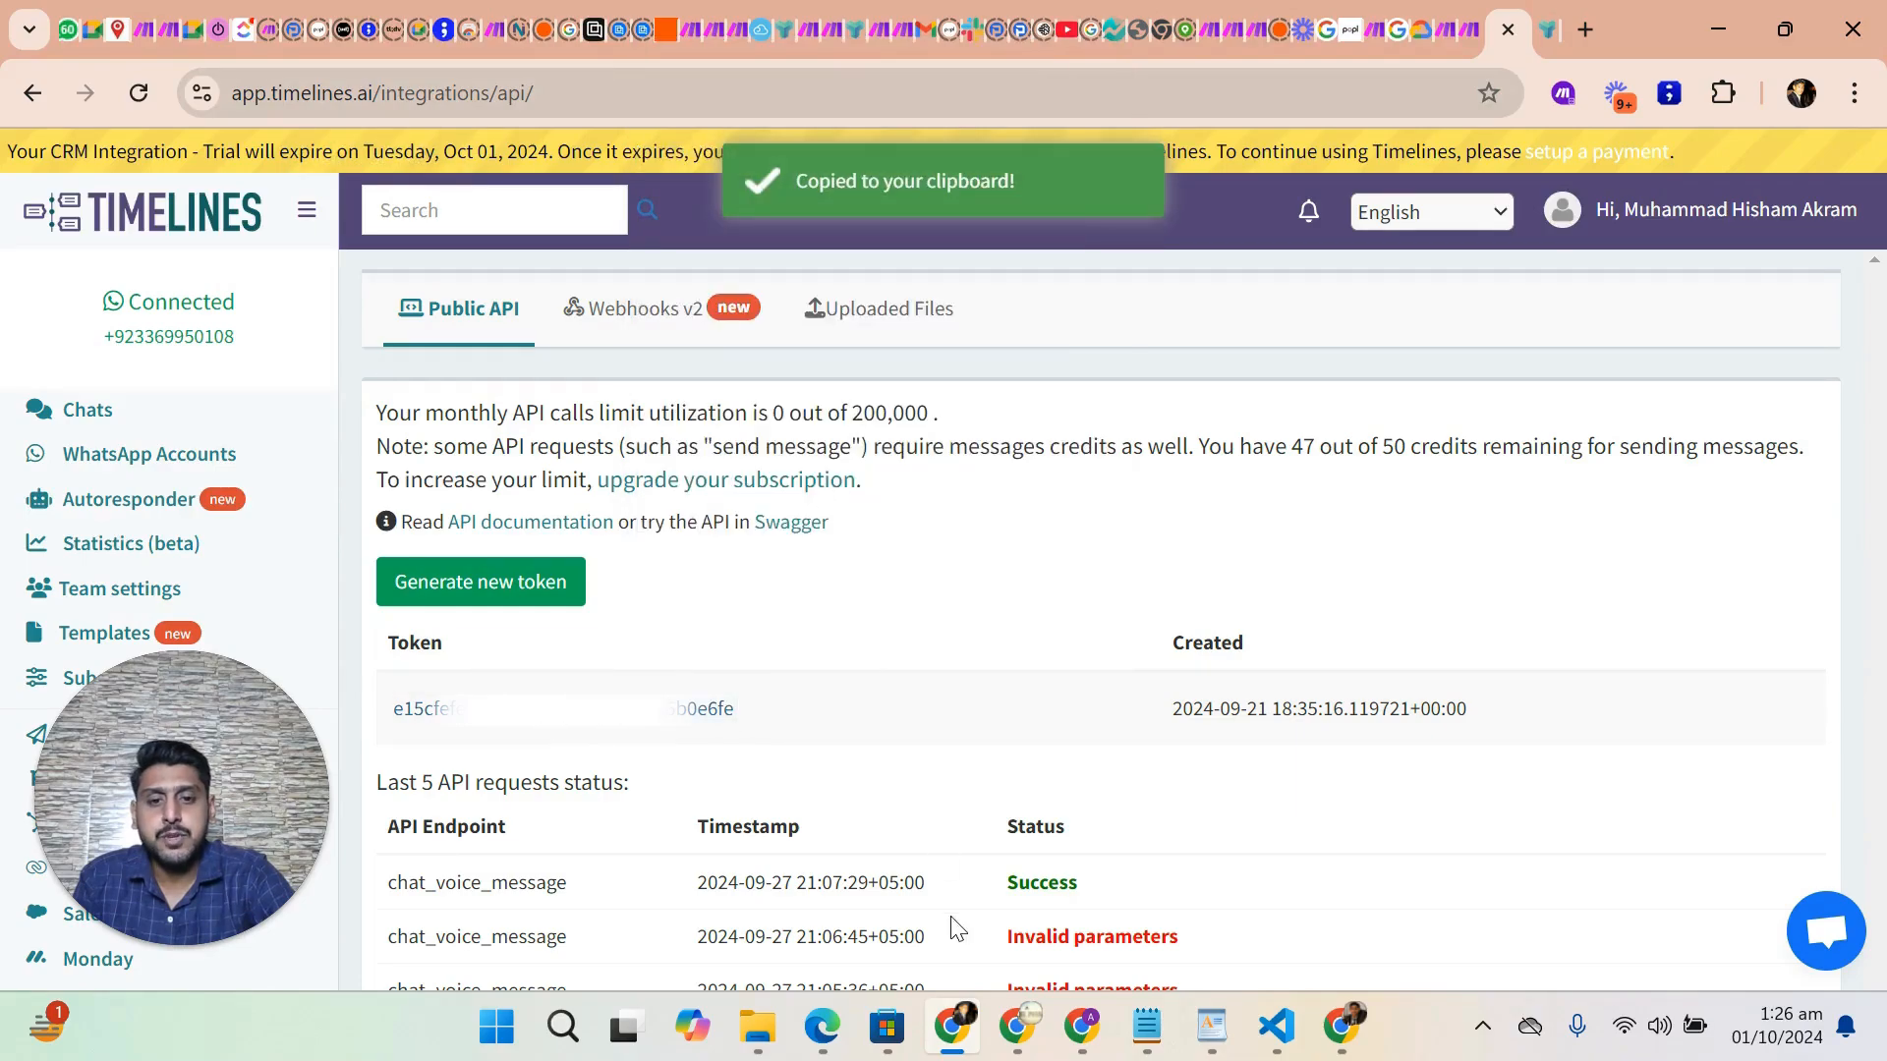
mouse_move(1016, 1026)
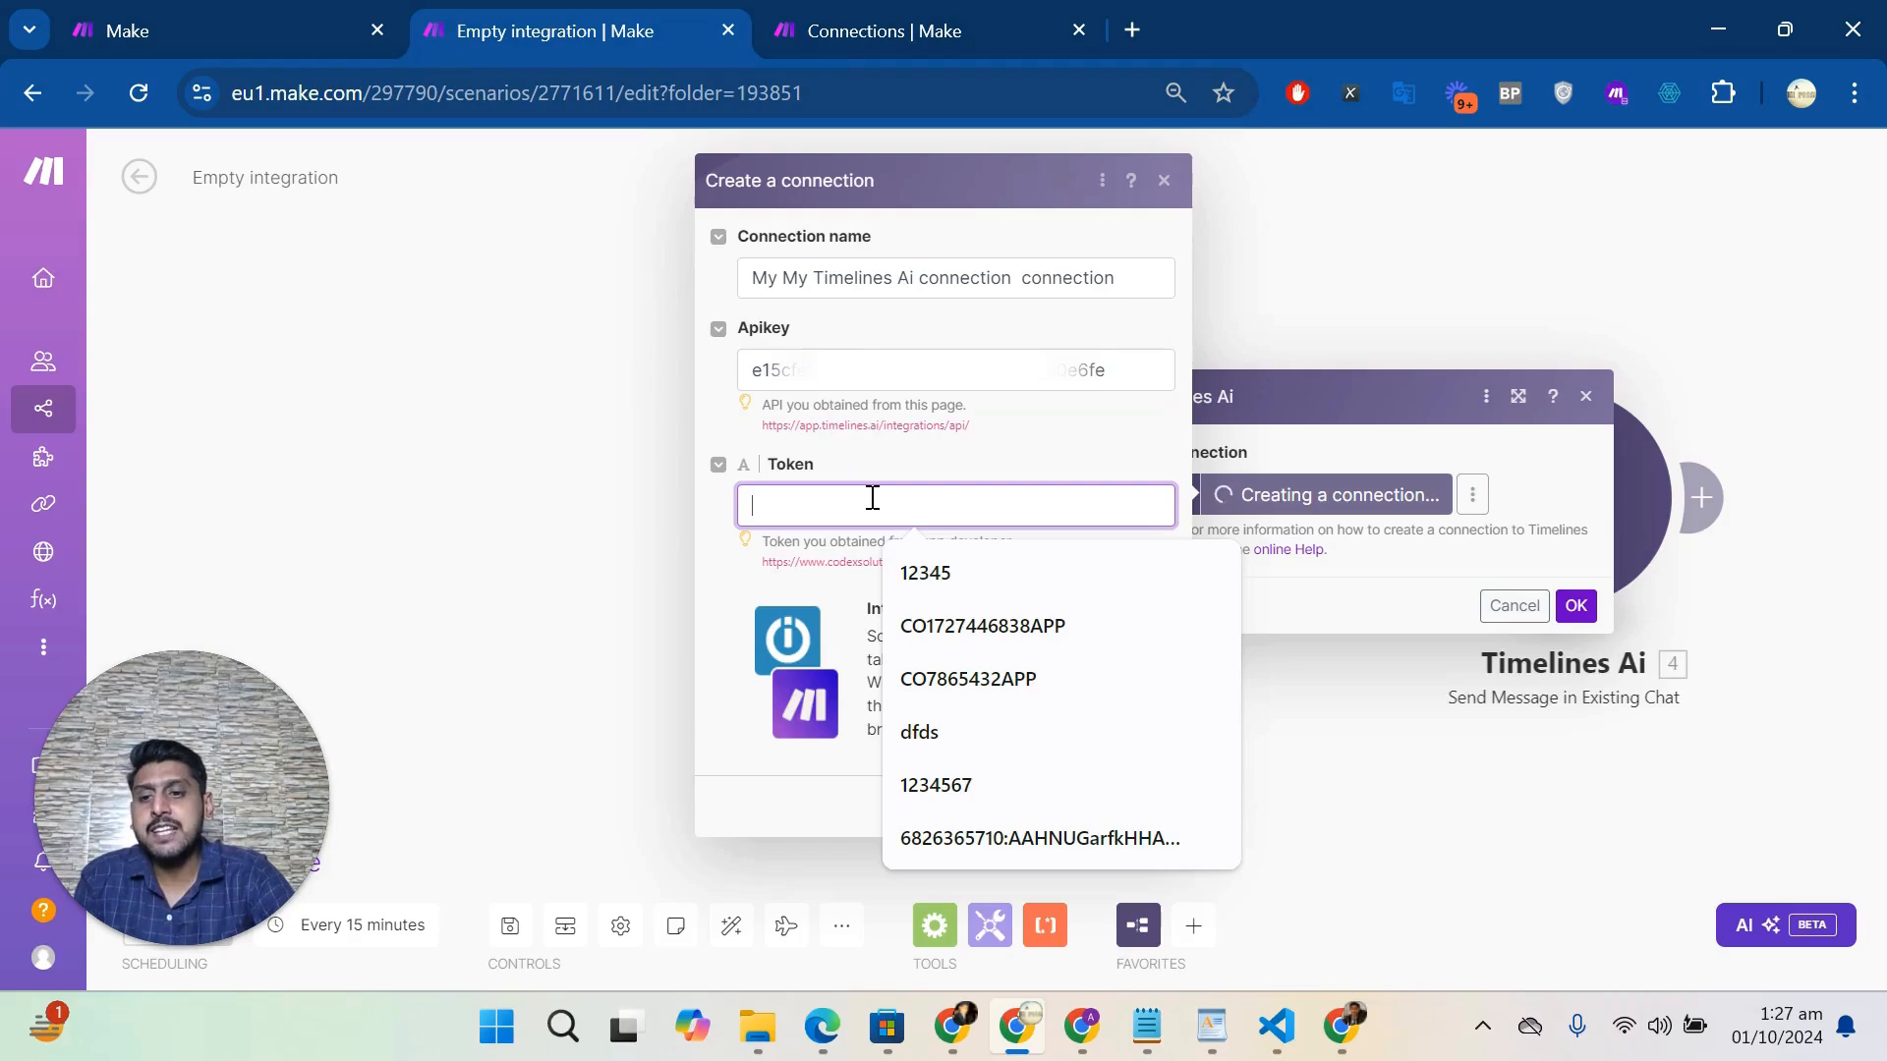
text(1)
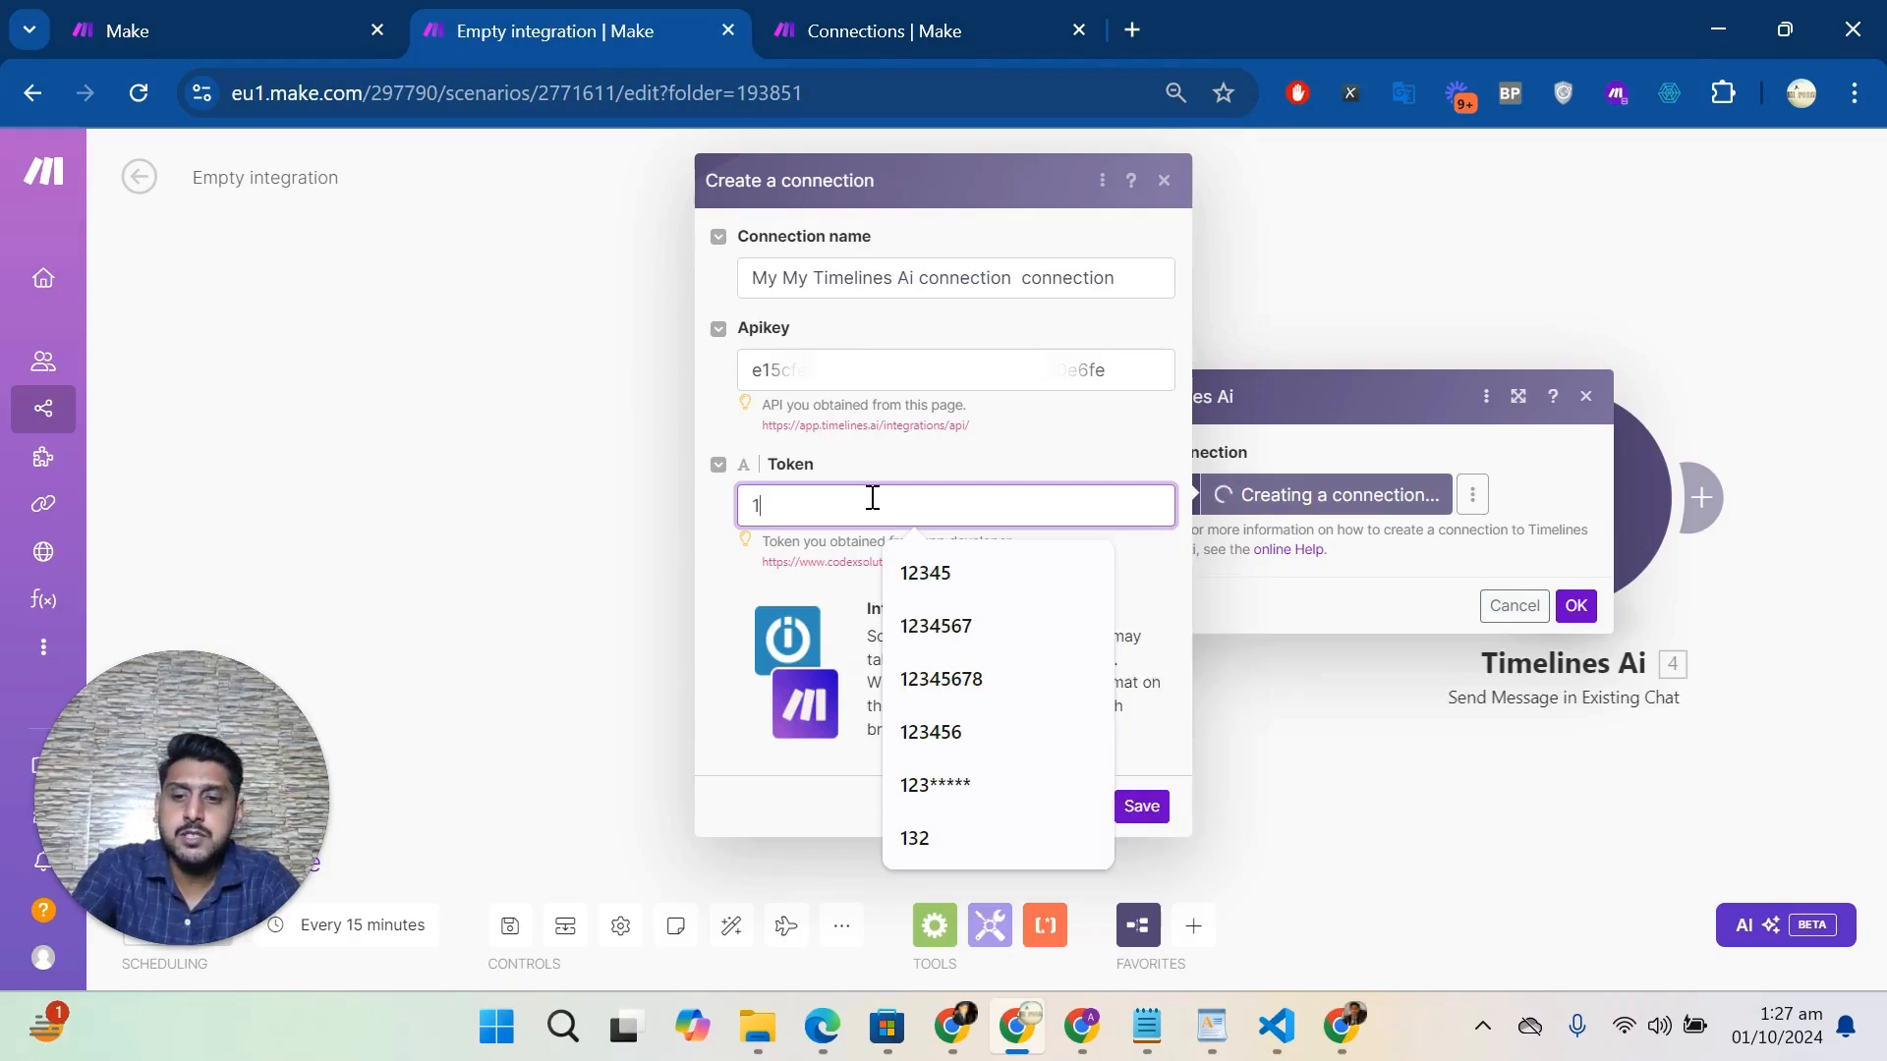
text(2345)
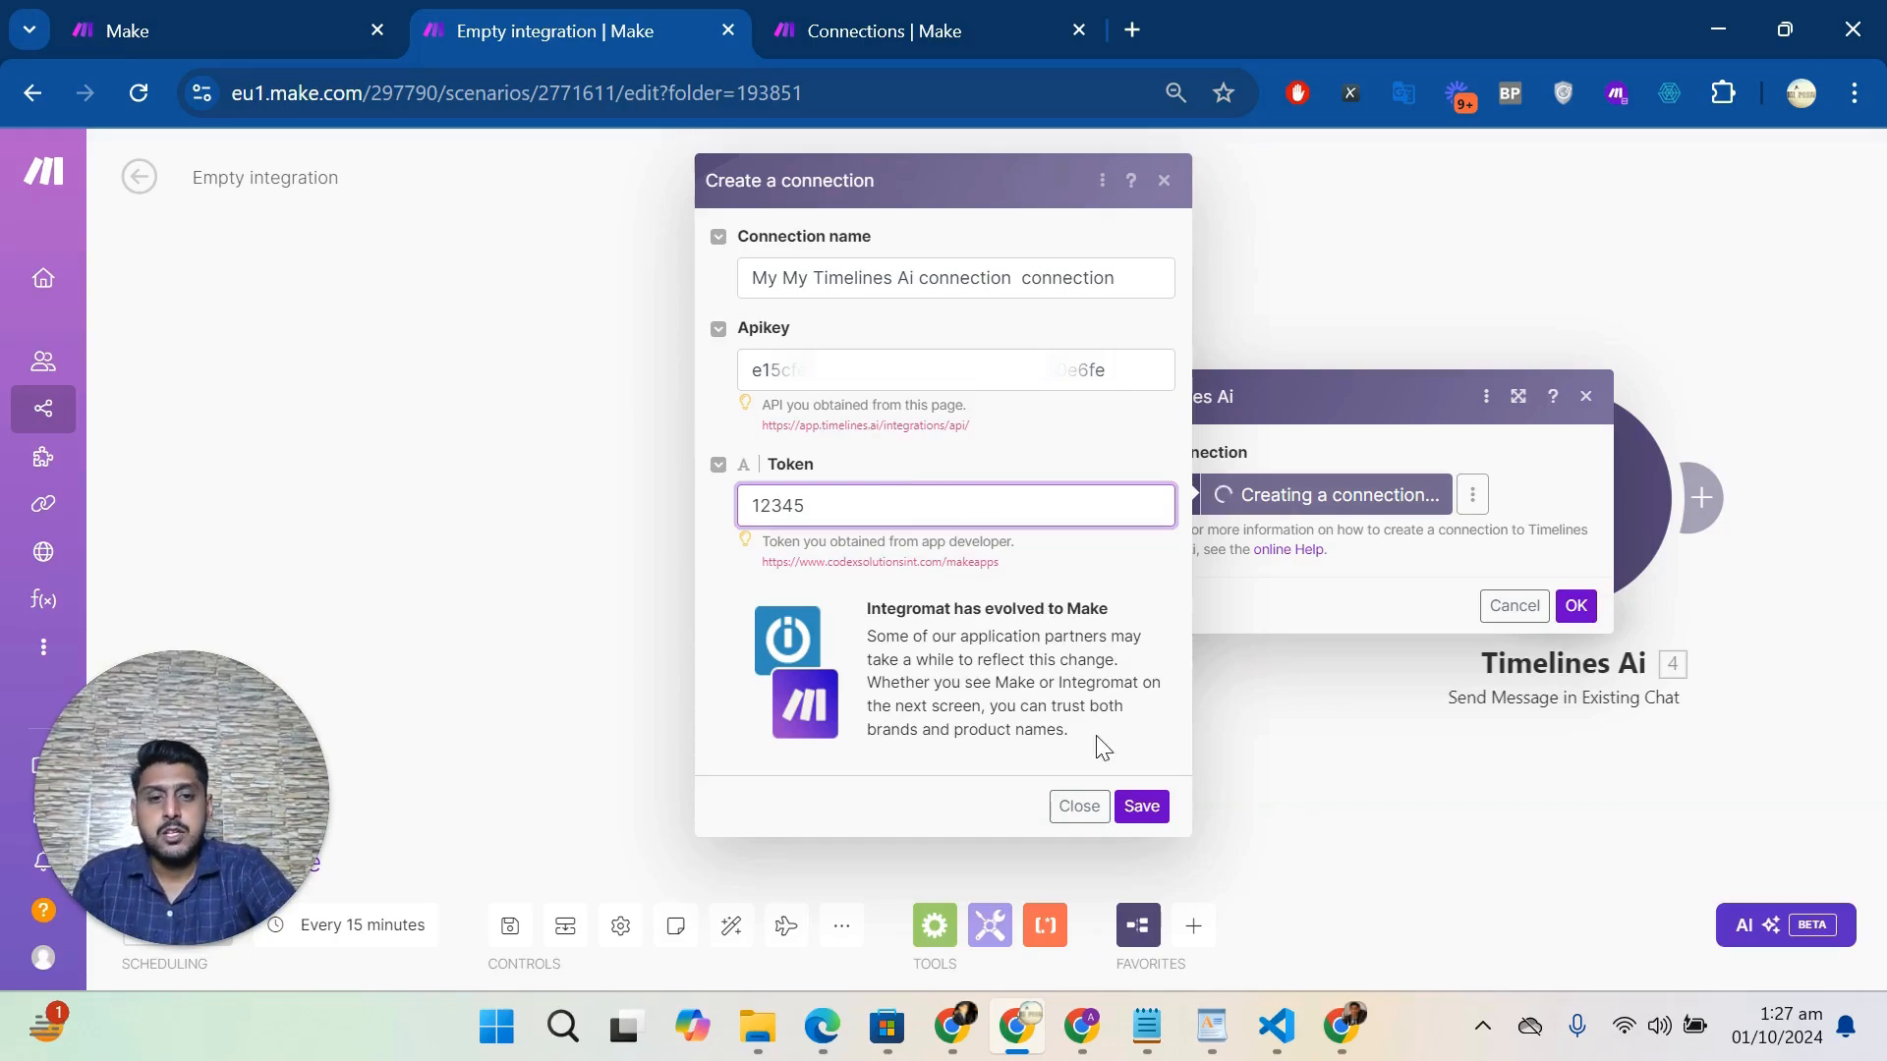
click(1138, 806)
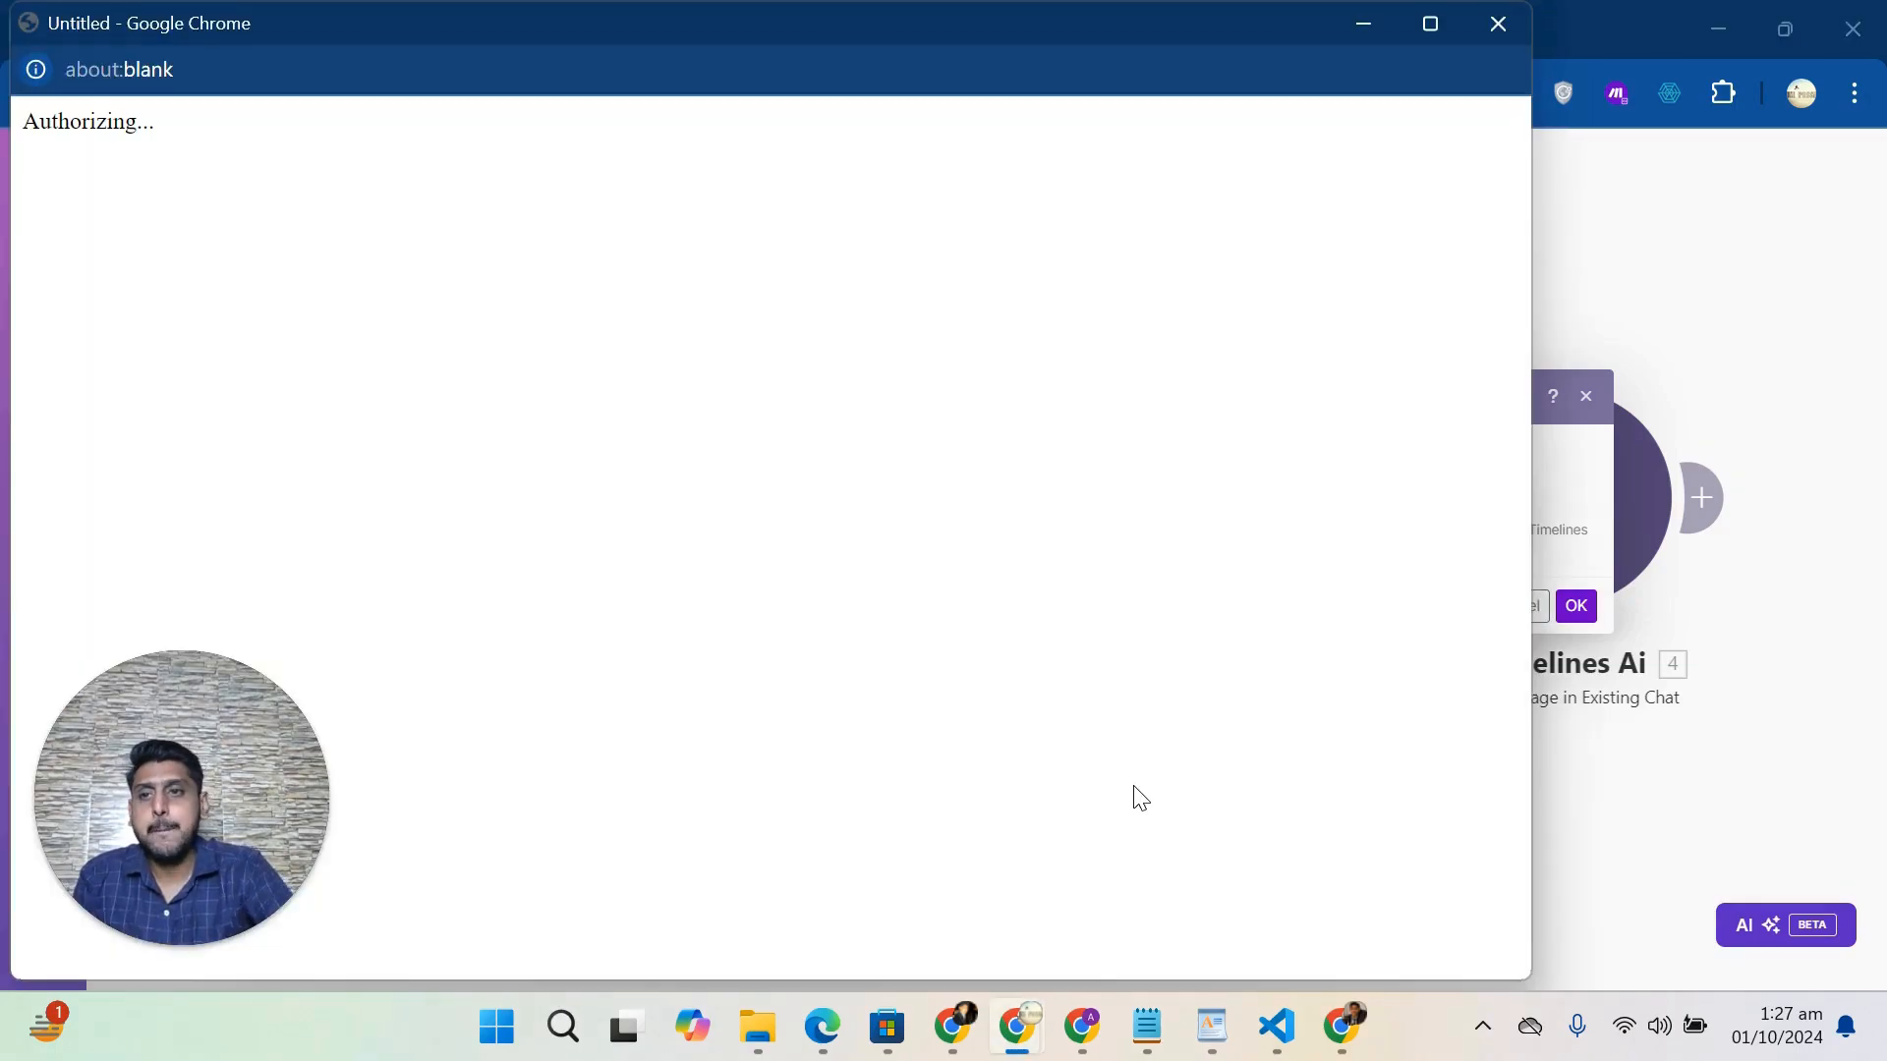